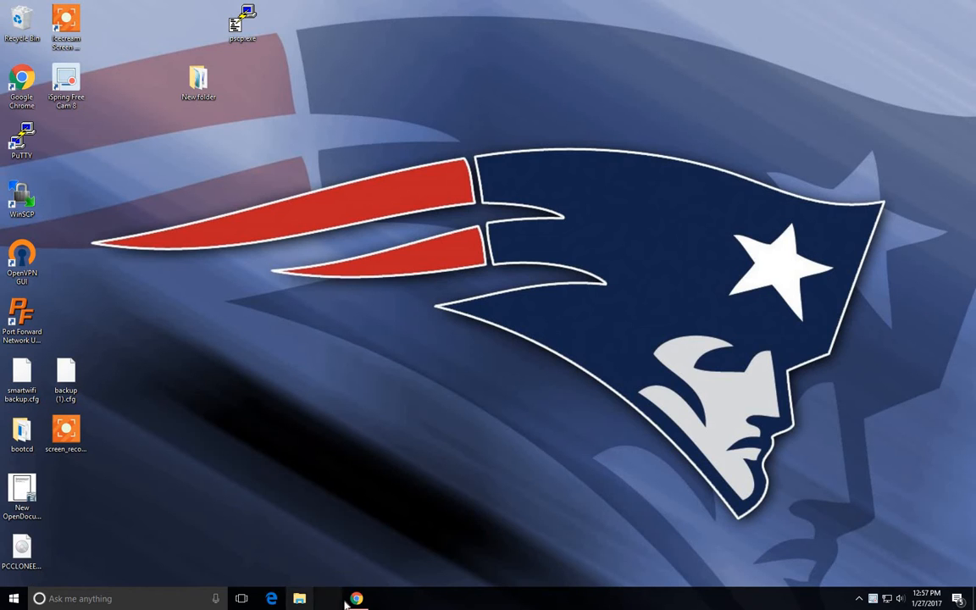
Show the eBay listing for the Camac black HDMI-to-VGA adapter with audio at GBP 10.71
click(355, 599)
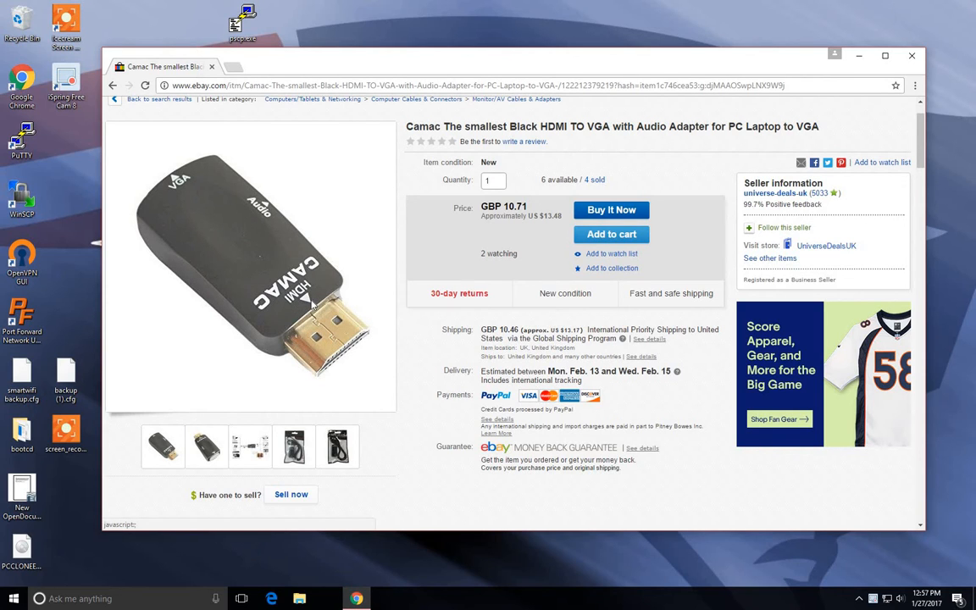
mouse_move(311, 303)
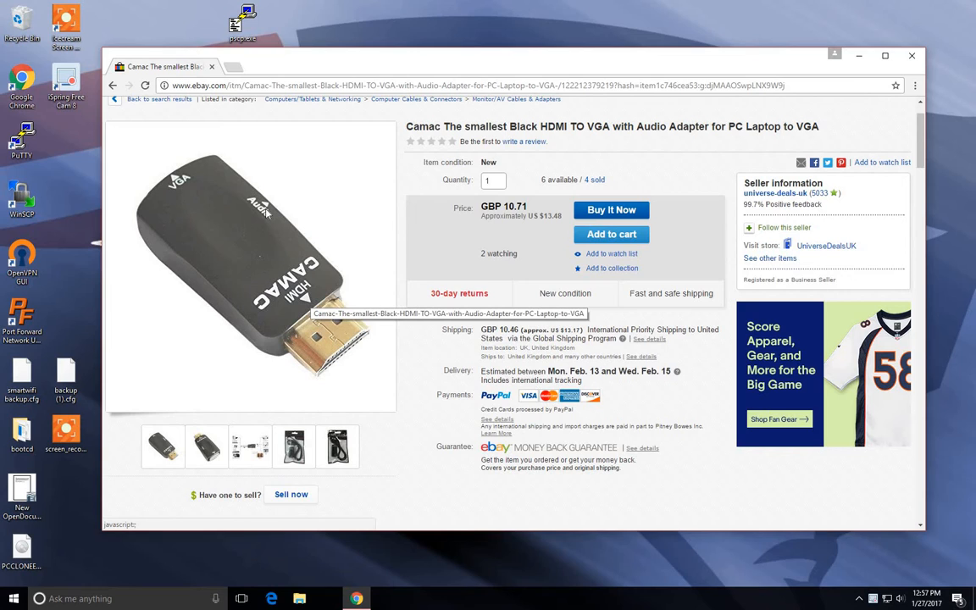
mouse_move(325, 277)
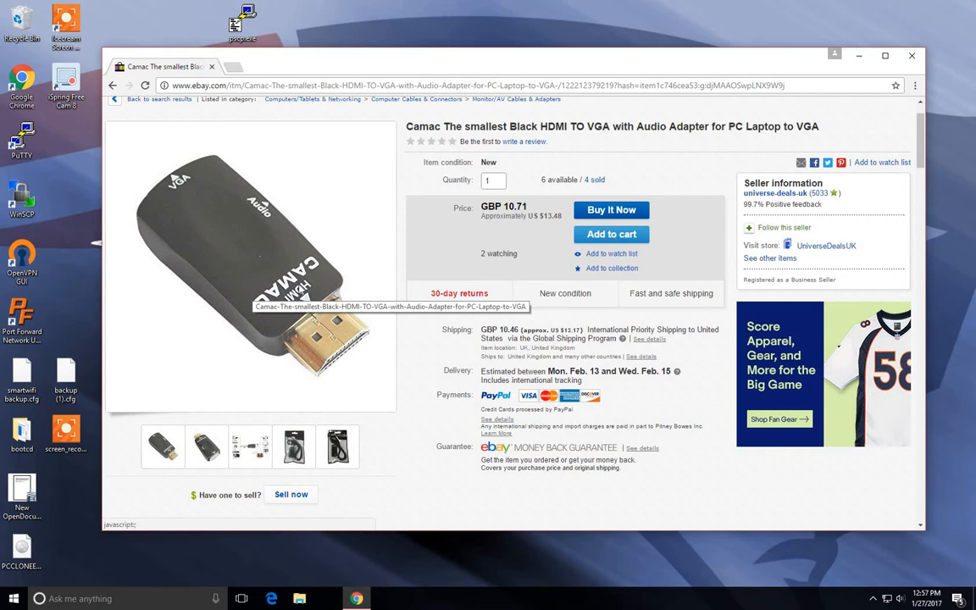
mouse_move(296, 286)
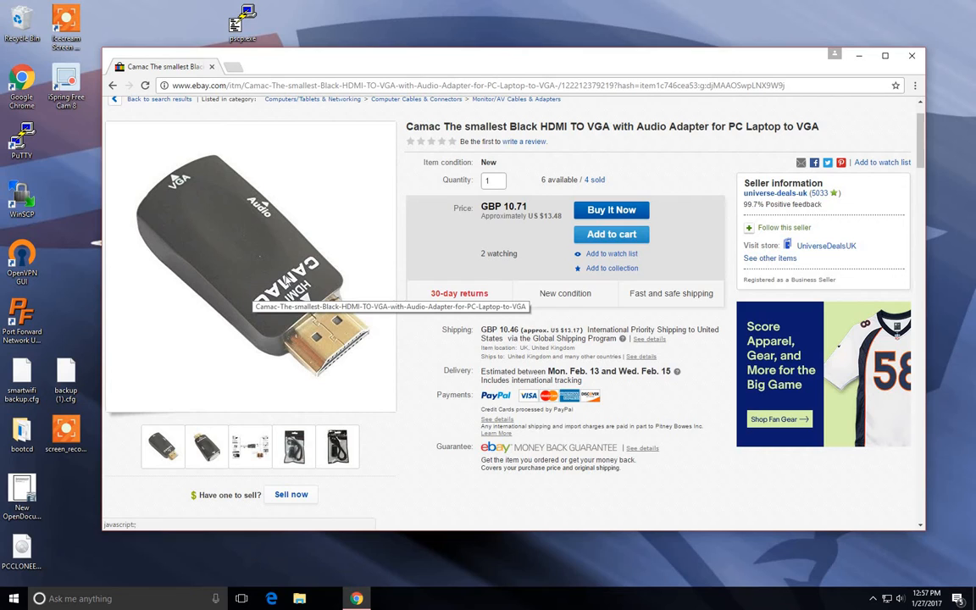
mouse_move(450, 386)
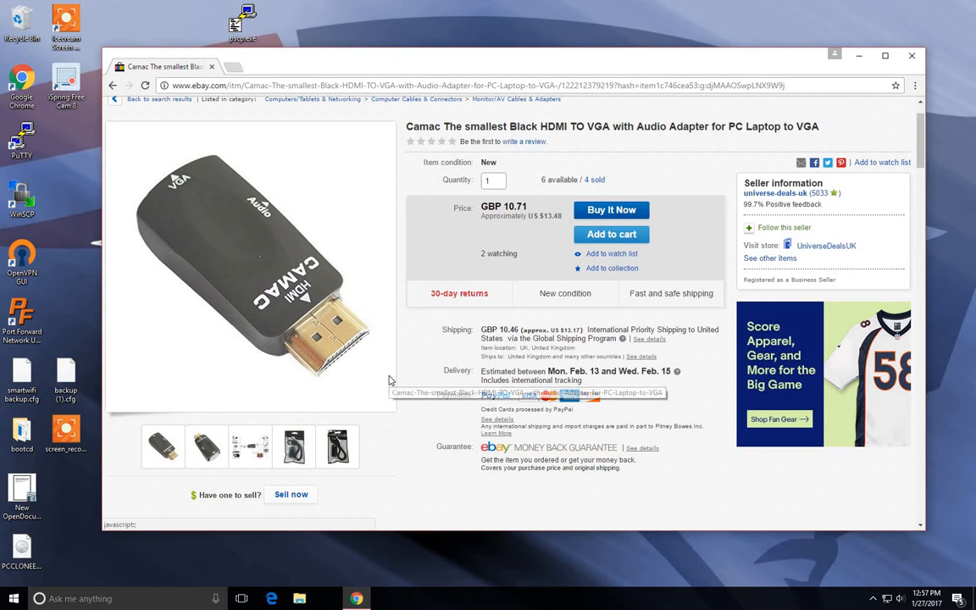
mouse_move(415, 444)
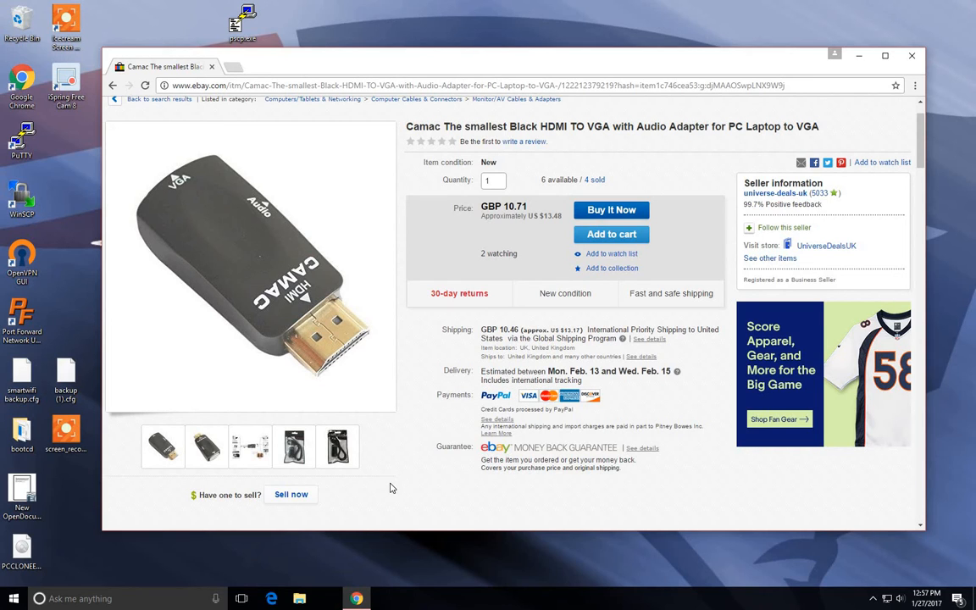
mouse_move(369, 494)
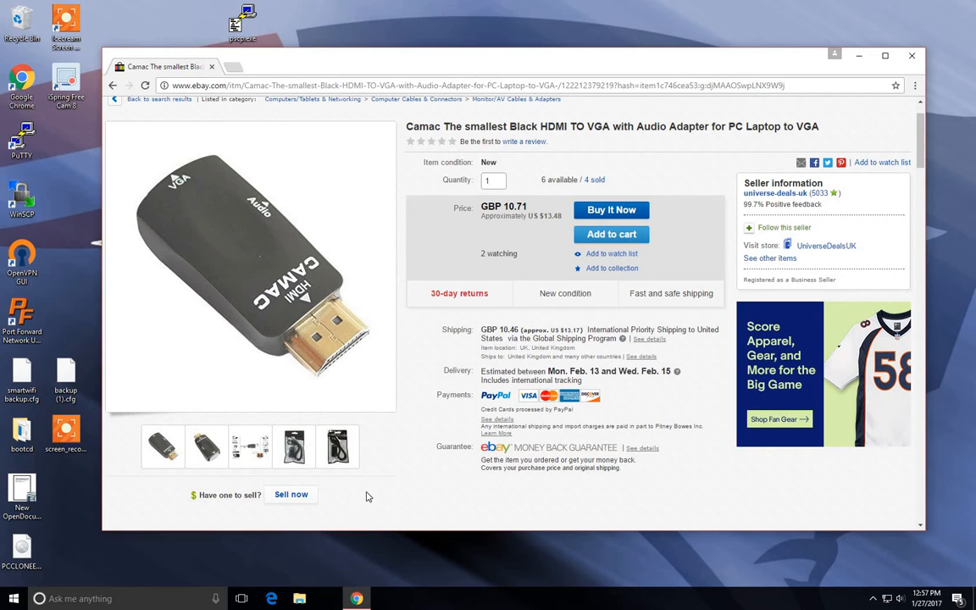
mouse_move(347, 501)
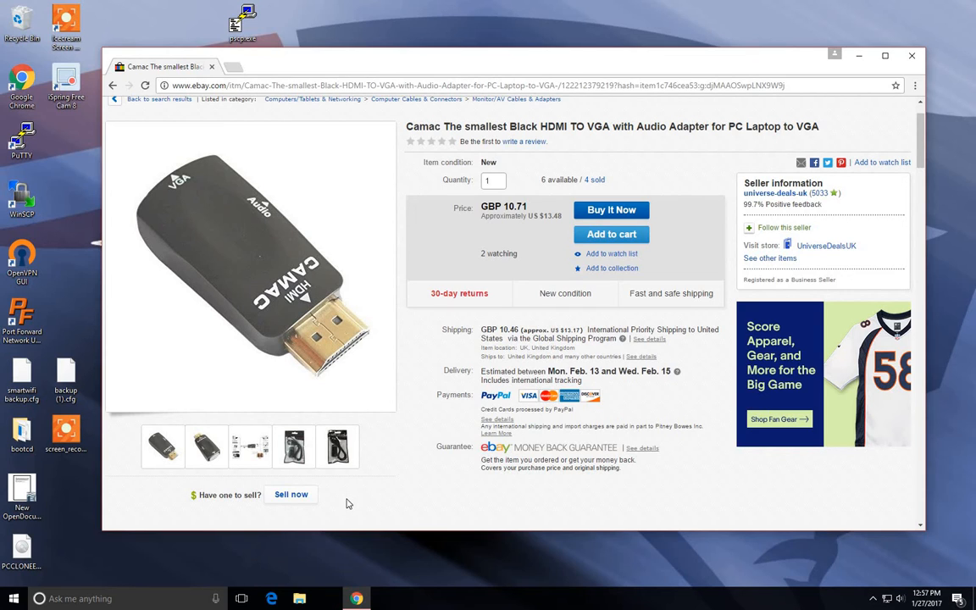
mouse_move(329, 483)
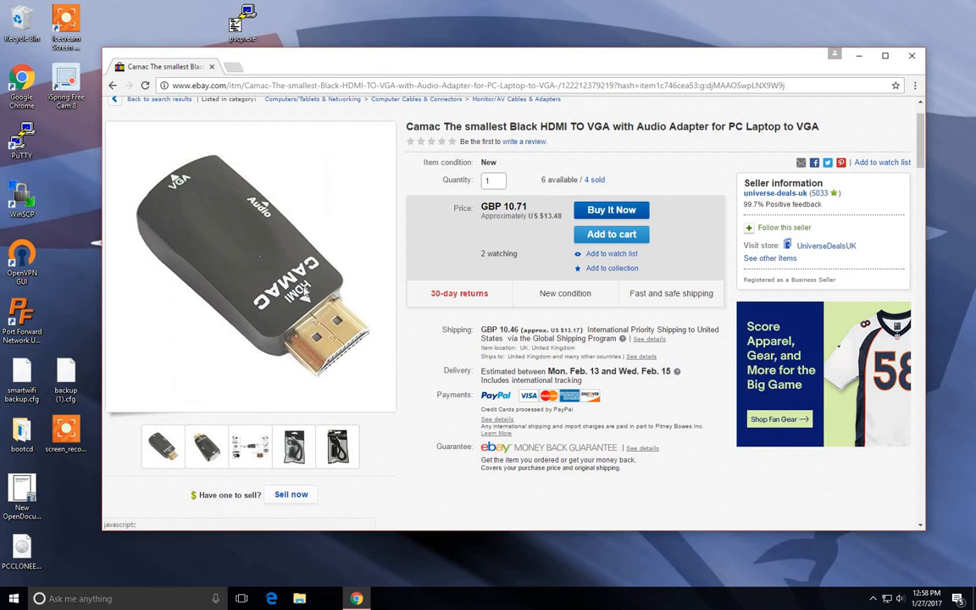
mouse_move(247, 261)
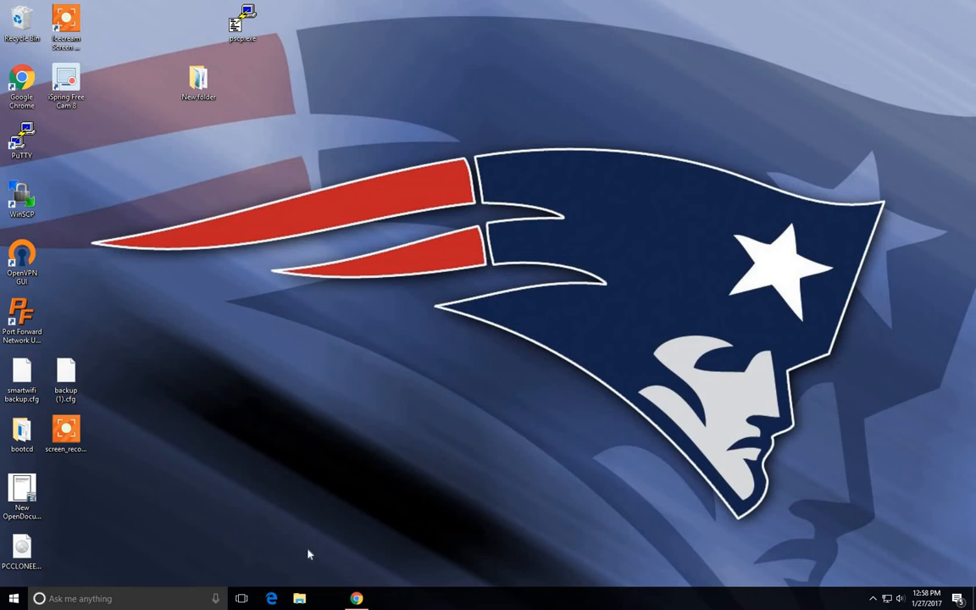
mouse_move(298, 519)
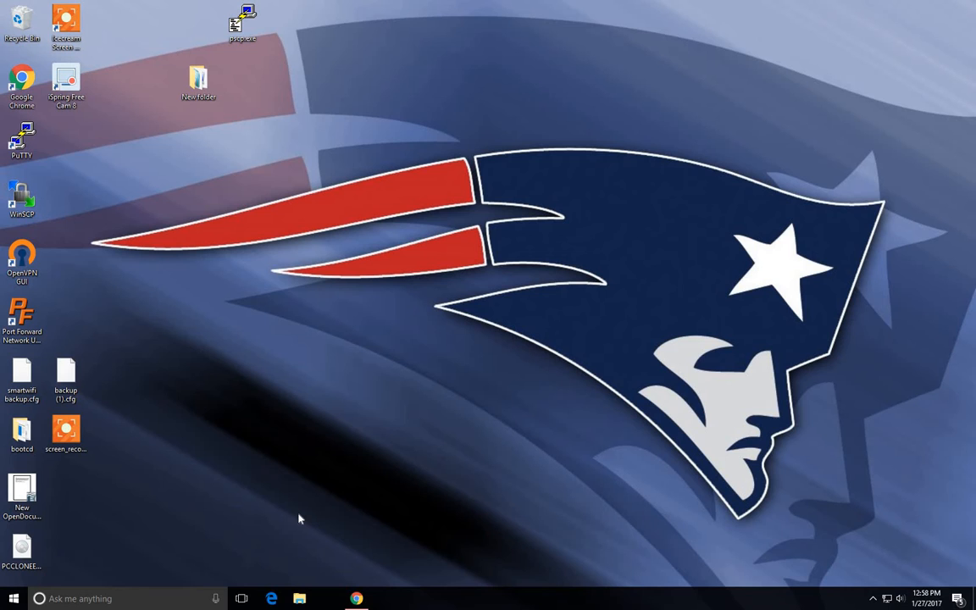
mouse_move(307, 590)
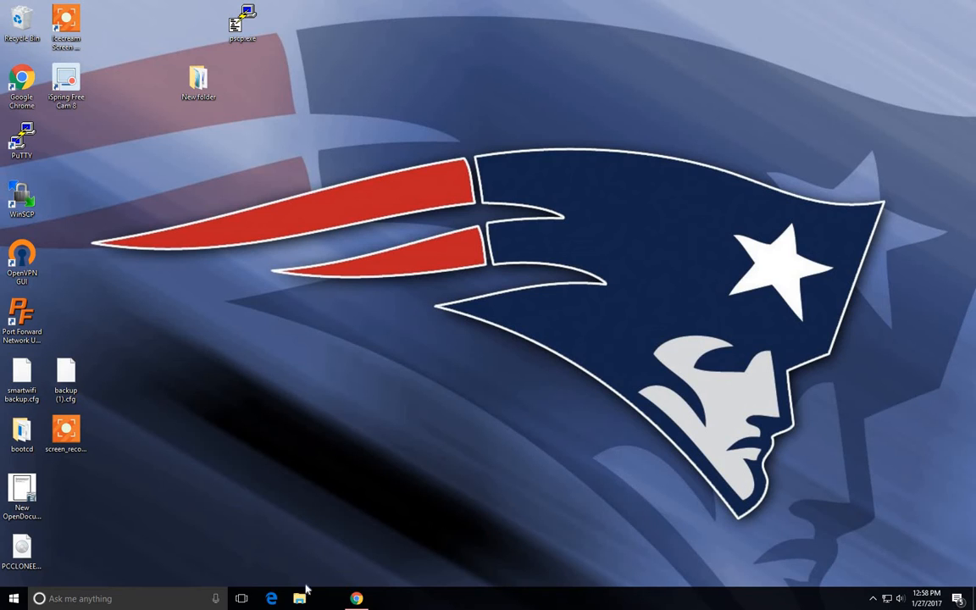
List the PI_BOOT (F:) drive contents in File Explorer, including config.txt
click(298, 598)
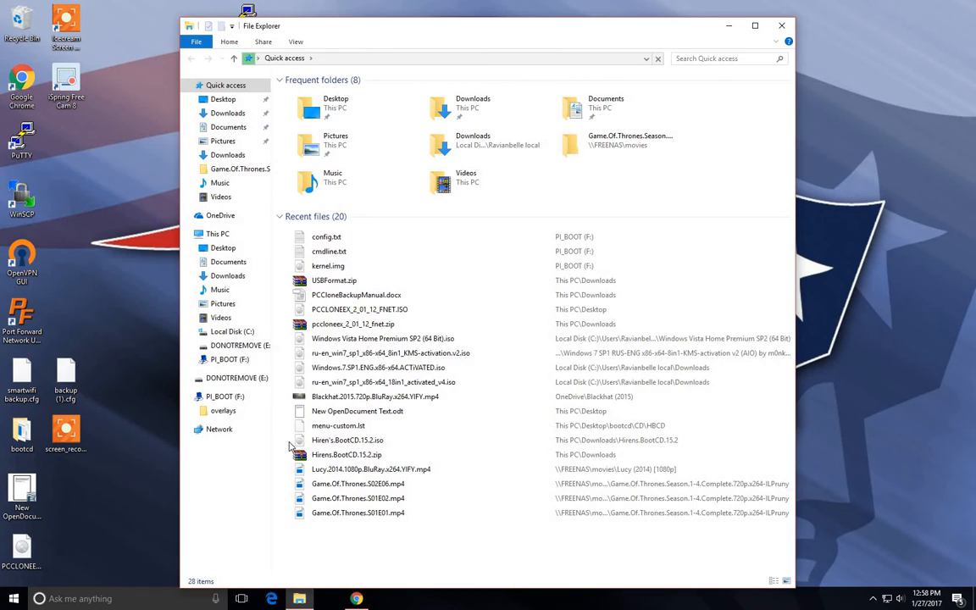
click(229, 359)
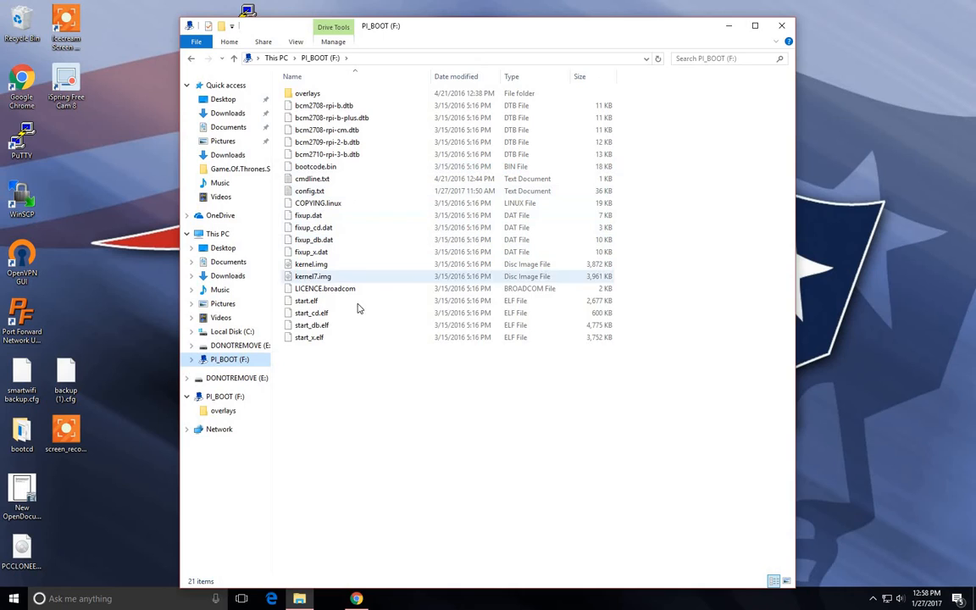
click(362, 408)
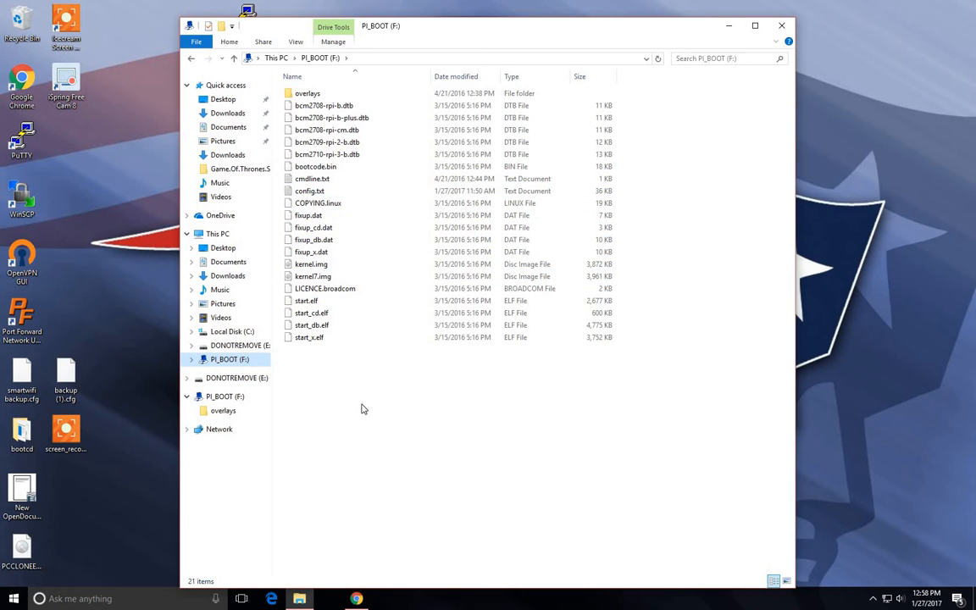
mouse_move(346, 408)
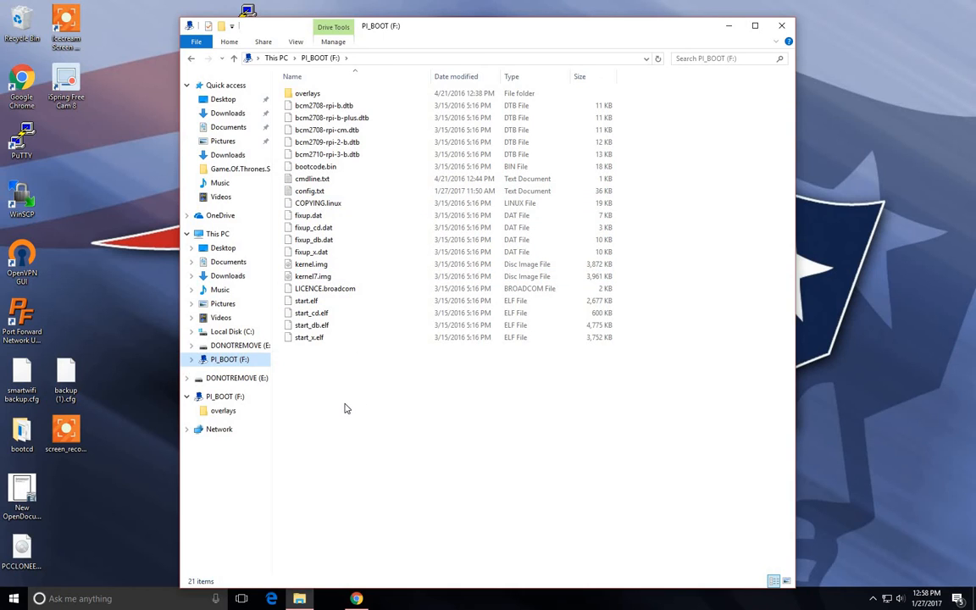
mouse_move(332, 403)
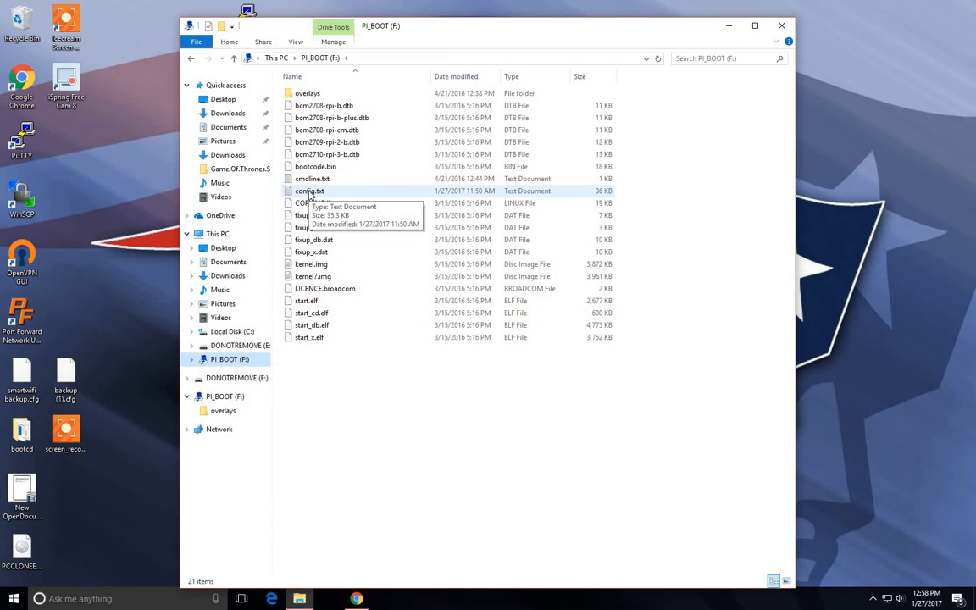
Load config.txt from PI_BOOT into Notepad++ via Edit with Notepad++
right_click(310, 189)
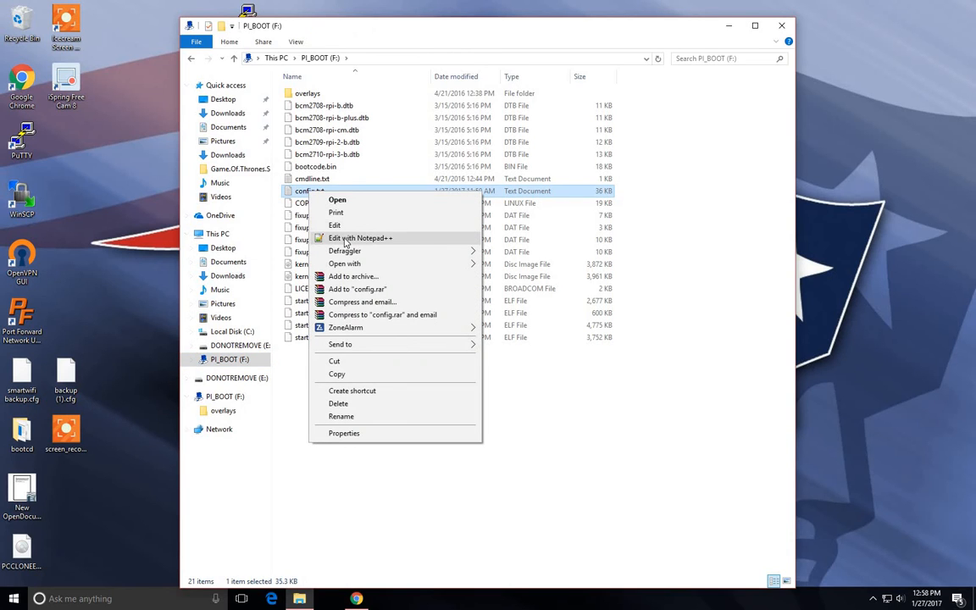
click(359, 237)
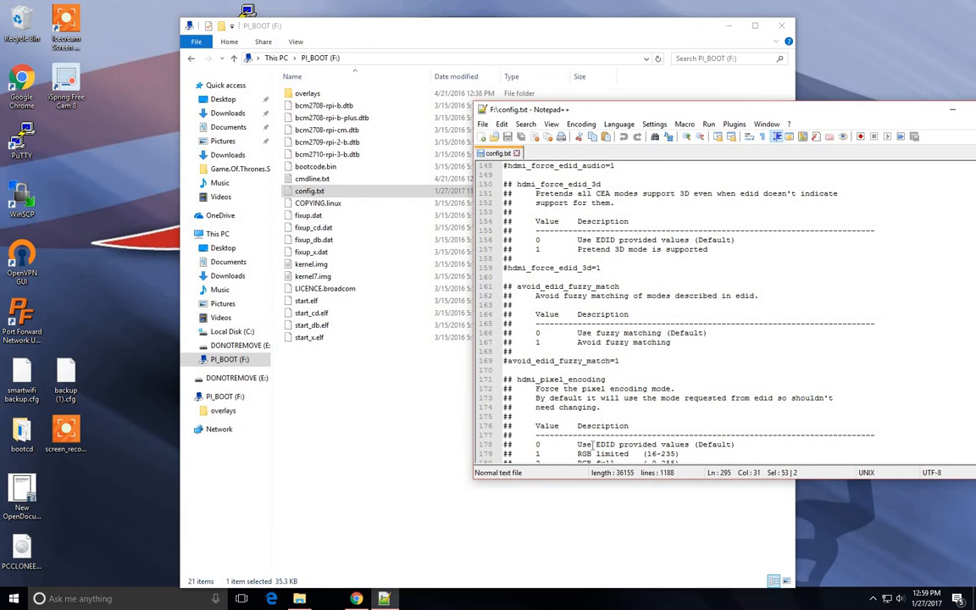
click(308, 189)
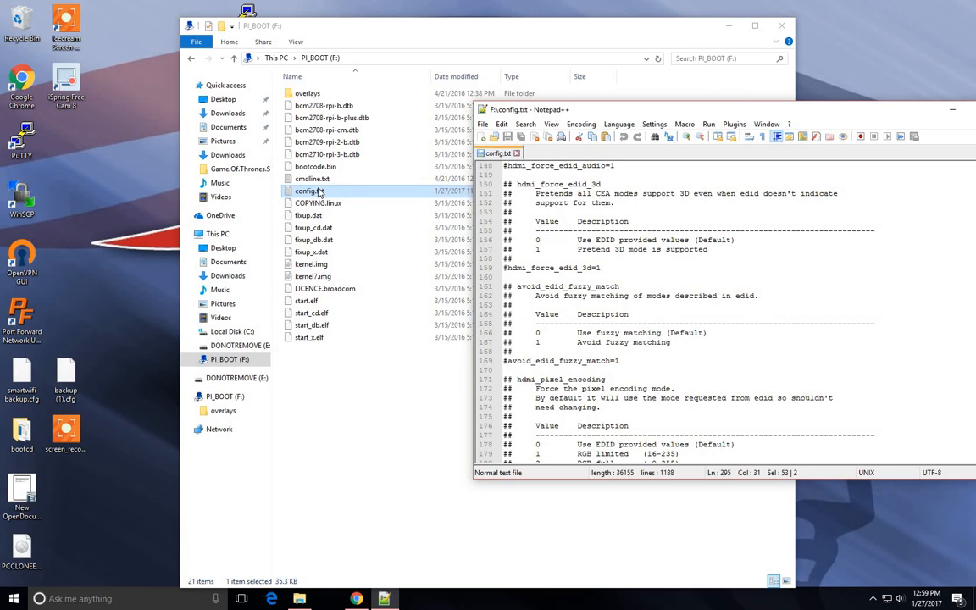
right_click(306, 190)
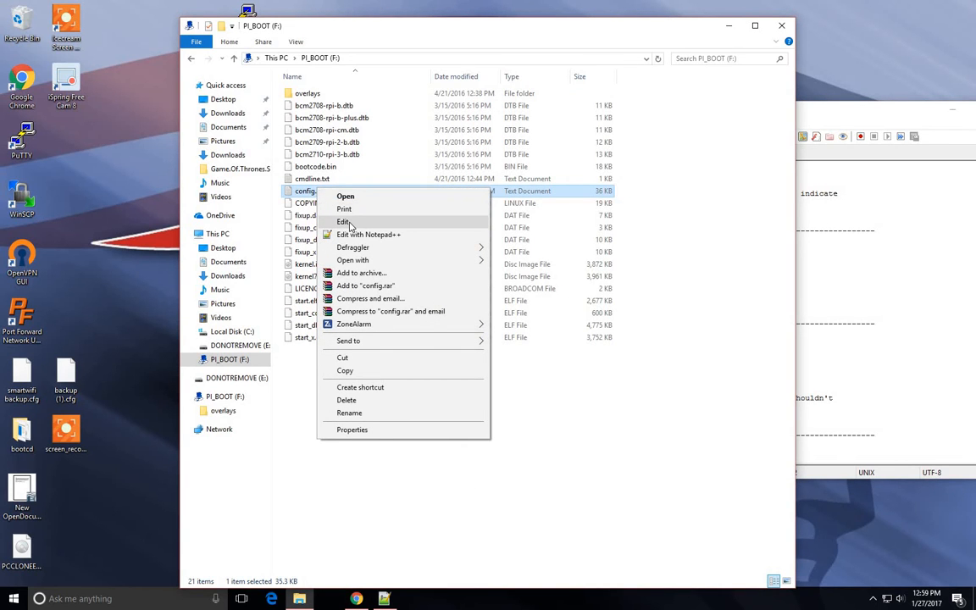
click(342, 220)
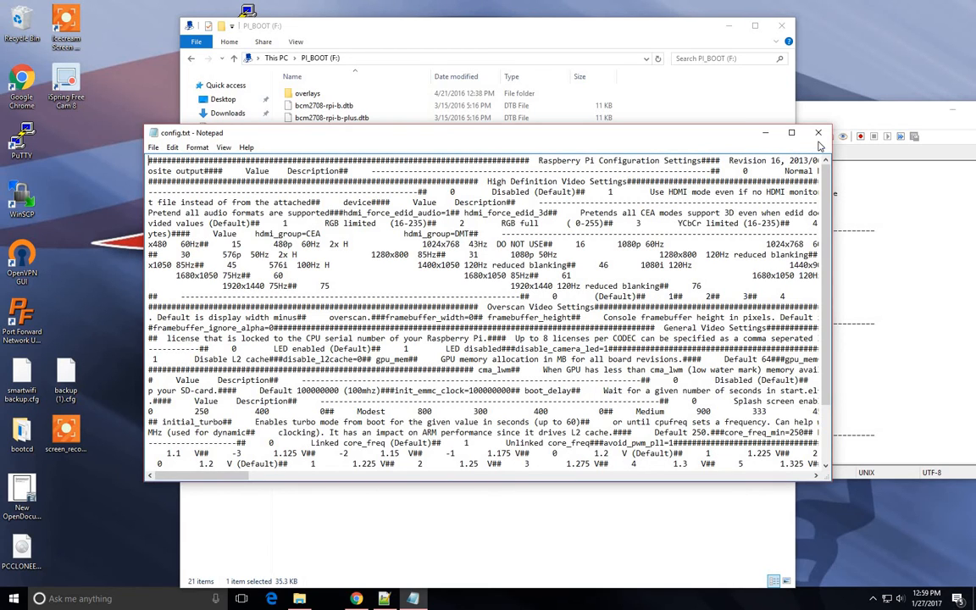
click(817, 132)
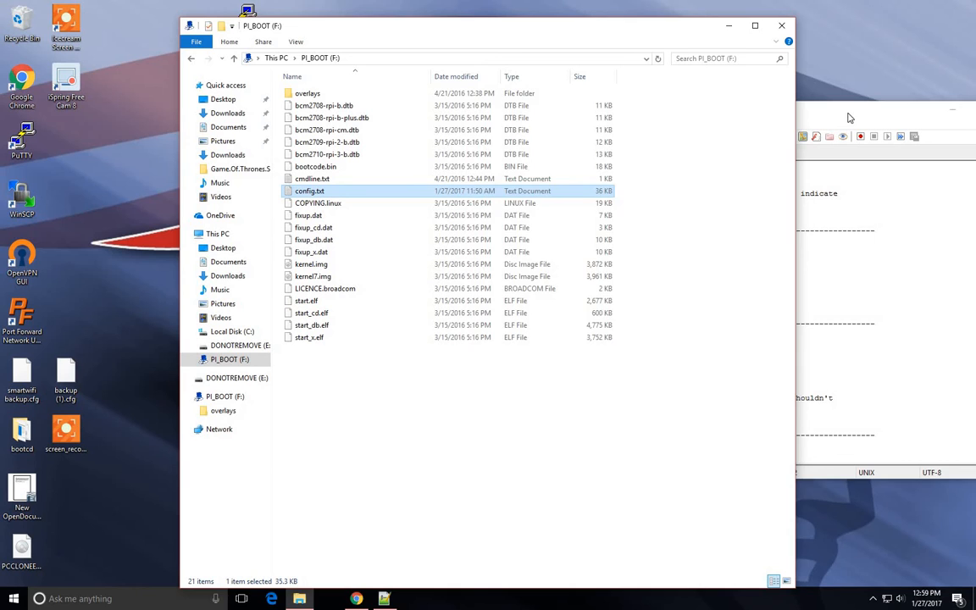
double_click(308, 189)
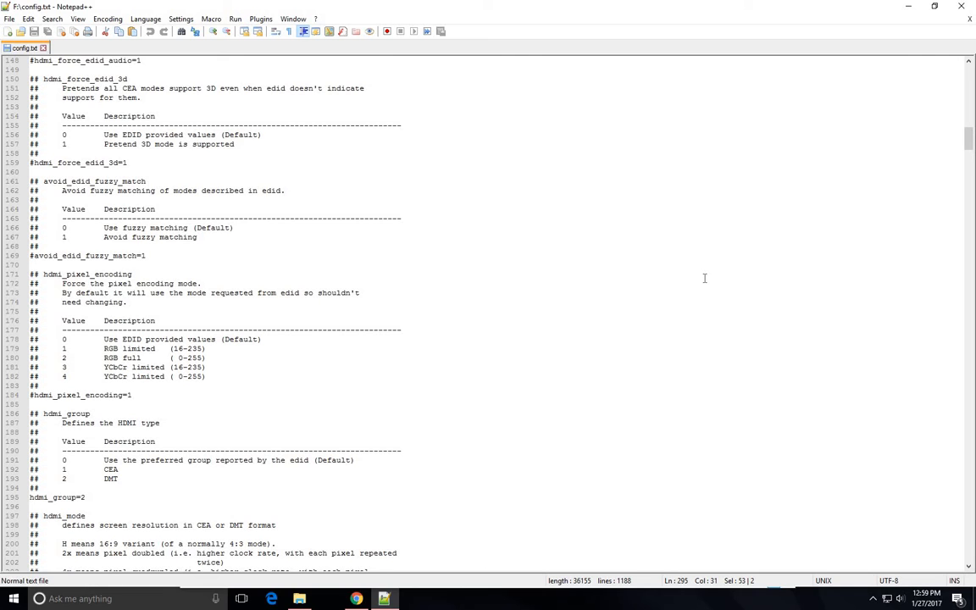
mouse_move(105, 288)
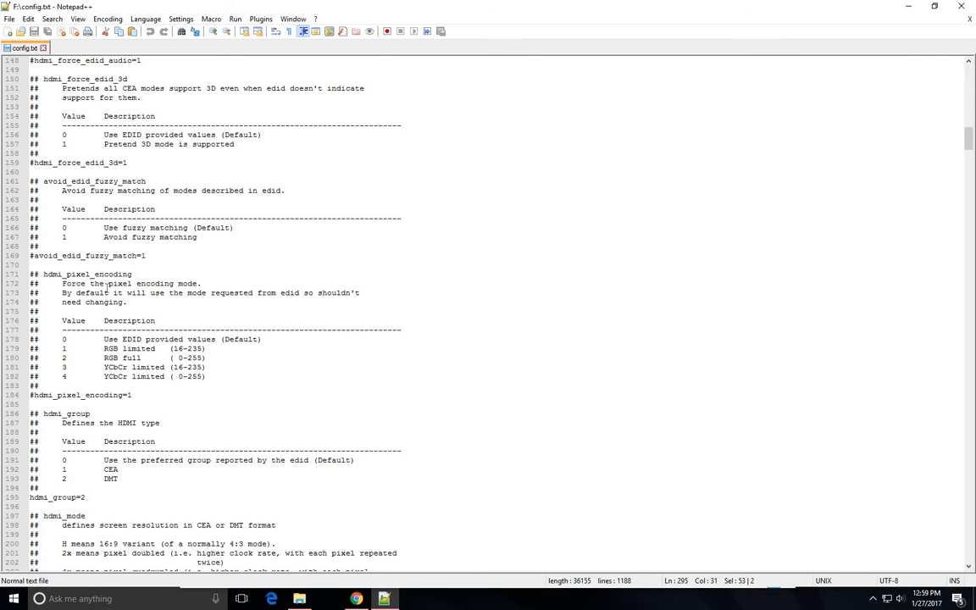
Scroll config.txt to the hotplug section where hdmi_force_hotplug=1 is uncommented
scroll(down, 3)
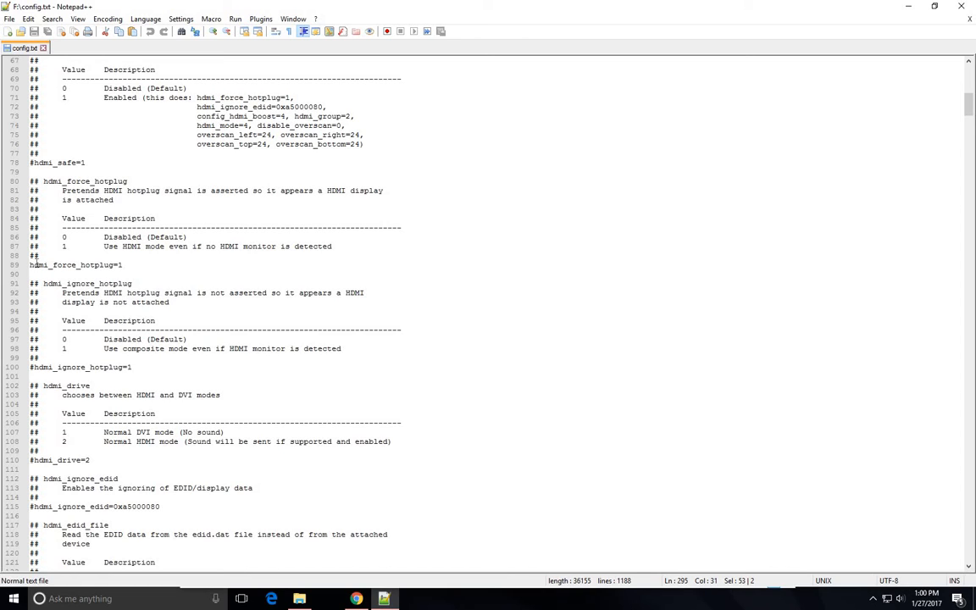
mouse_move(177, 299)
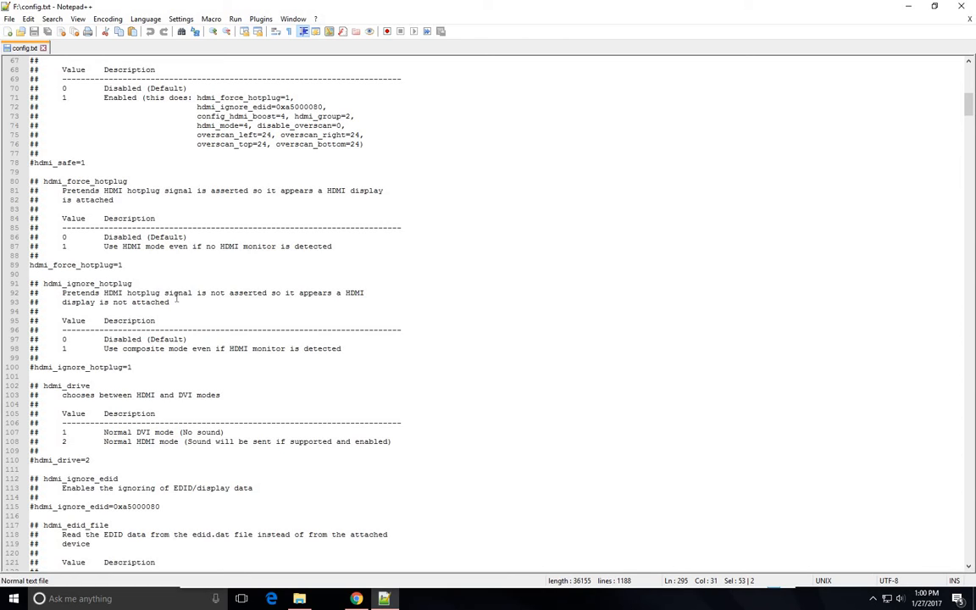
scroll(down, 3)
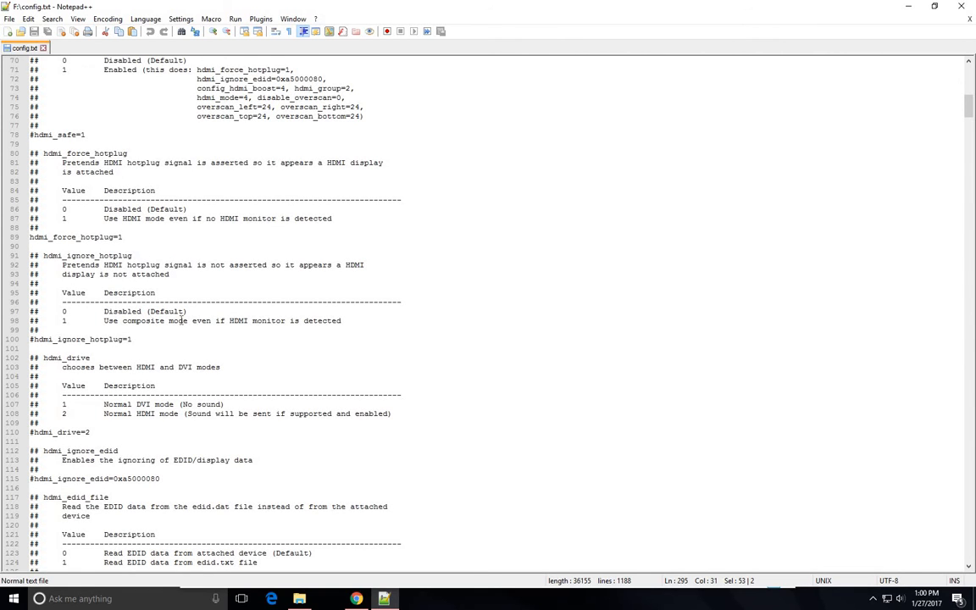
scroll(down, 3)
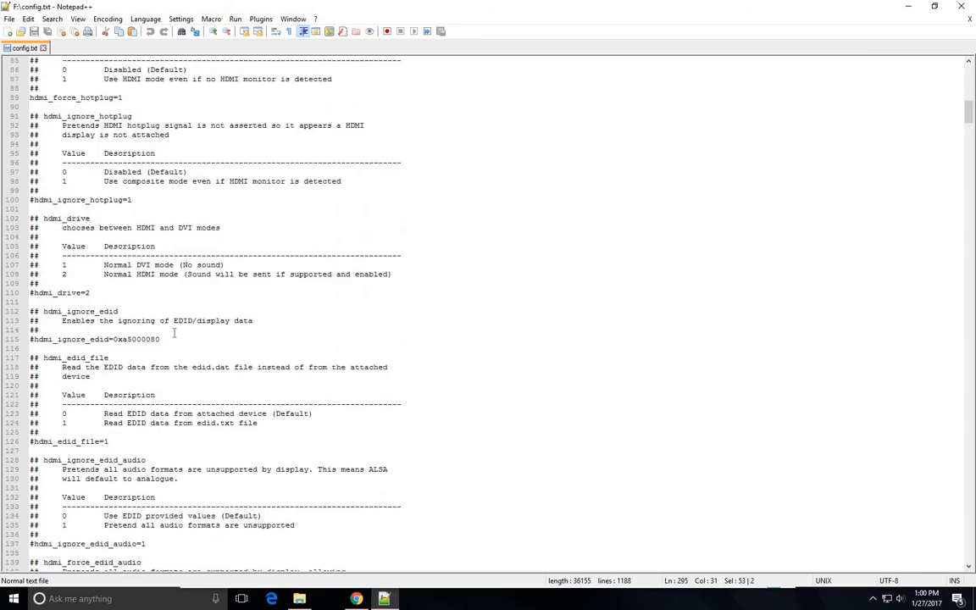
Scroll to the hdmi_group section where hdmi_group=2 selects the DMT group
scroll(down, 3)
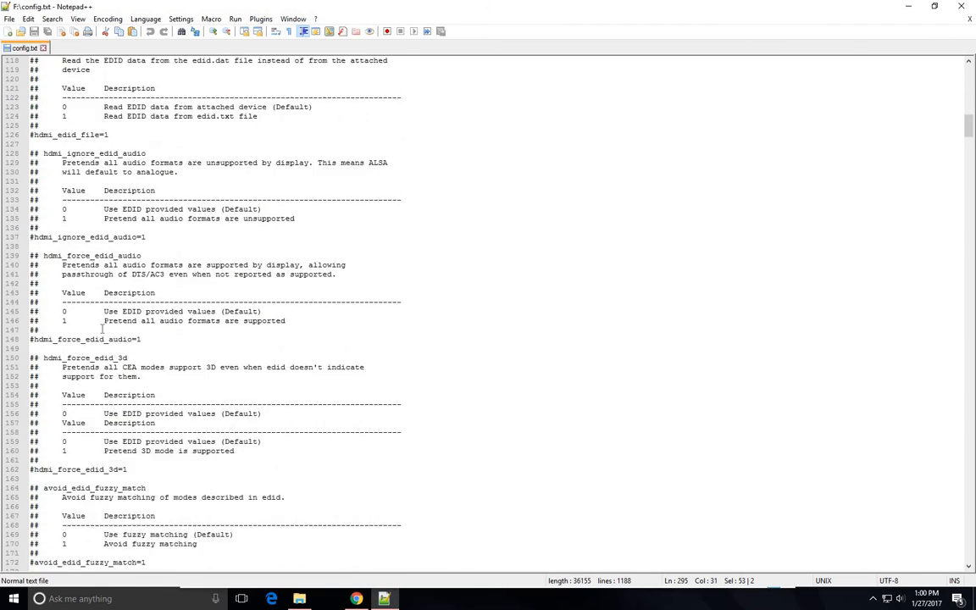
scroll(down, 3)
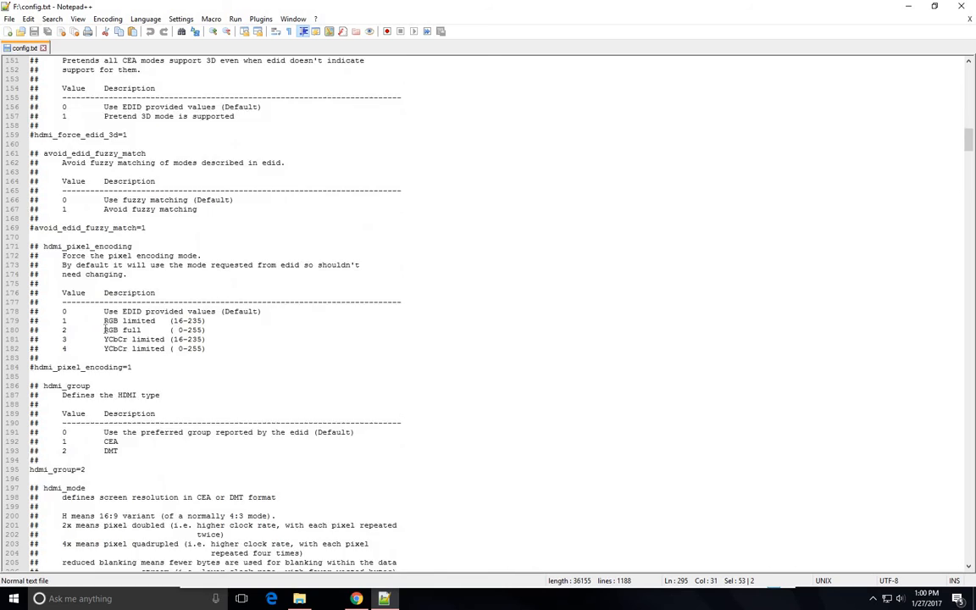
scroll(down, 3)
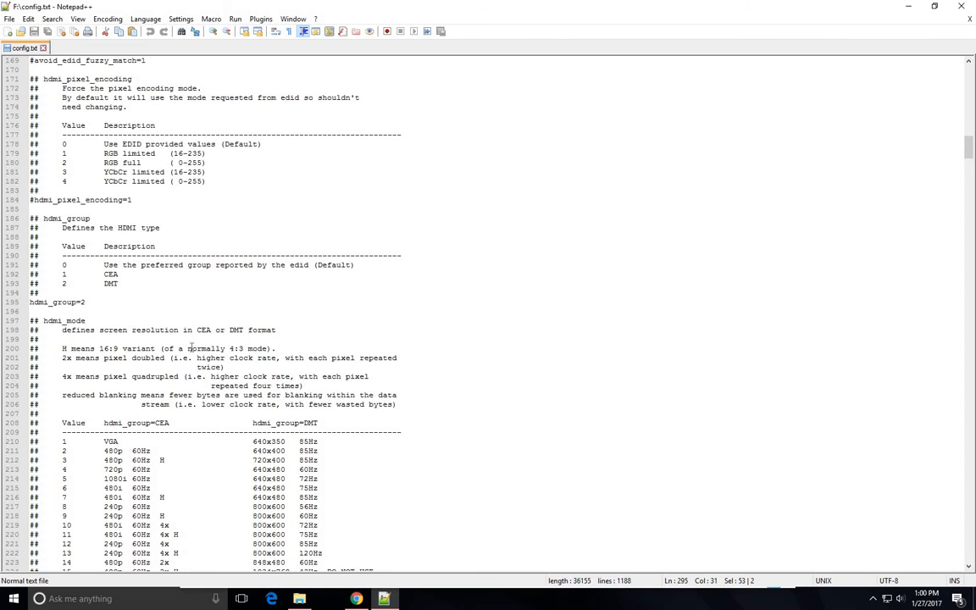
Scroll through the hdmi_mode table of CEA and DMT resolutions and refresh rates
scroll(down, 3)
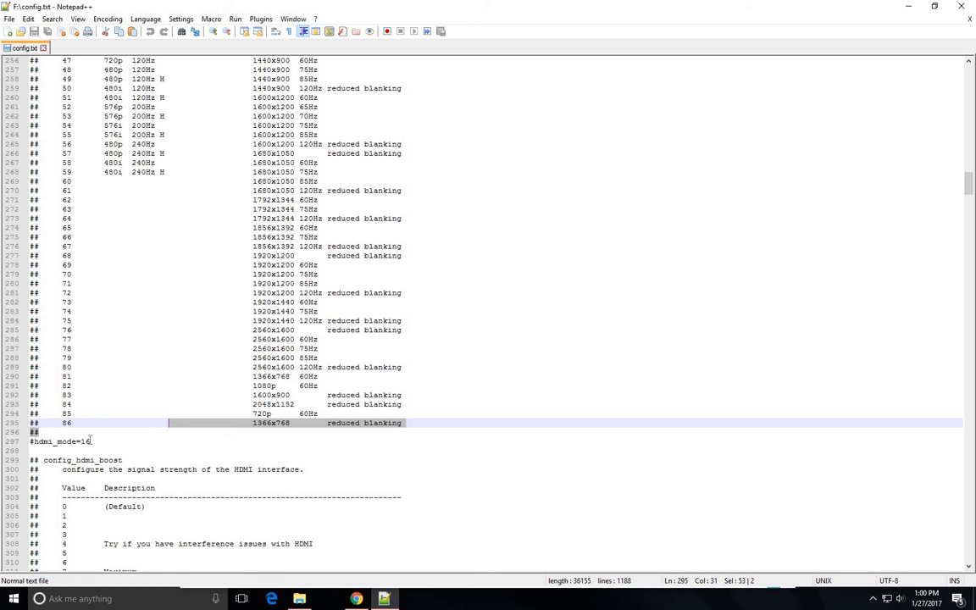
mouse_move(217, 376)
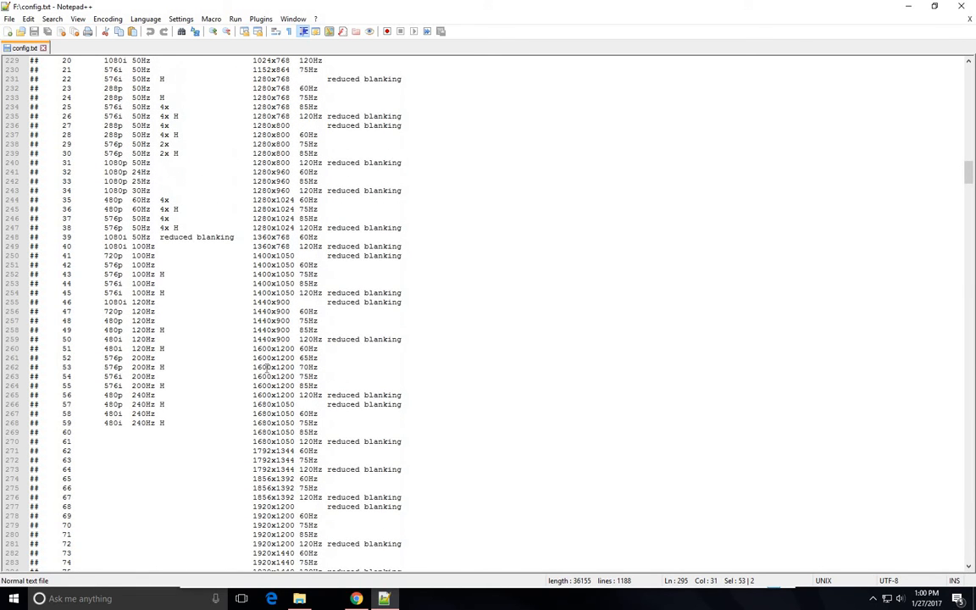
mouse_move(224, 357)
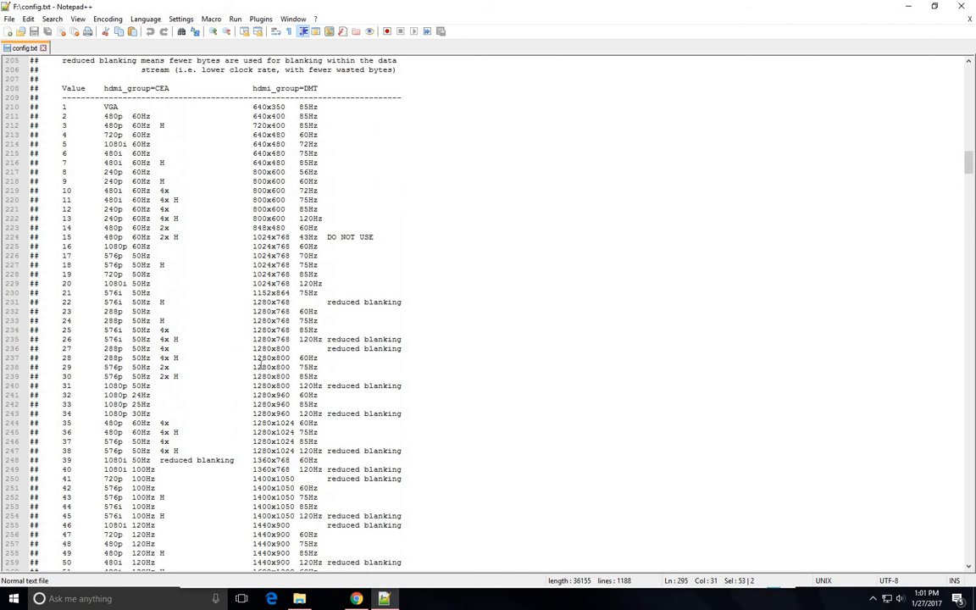
mouse_move(261, 365)
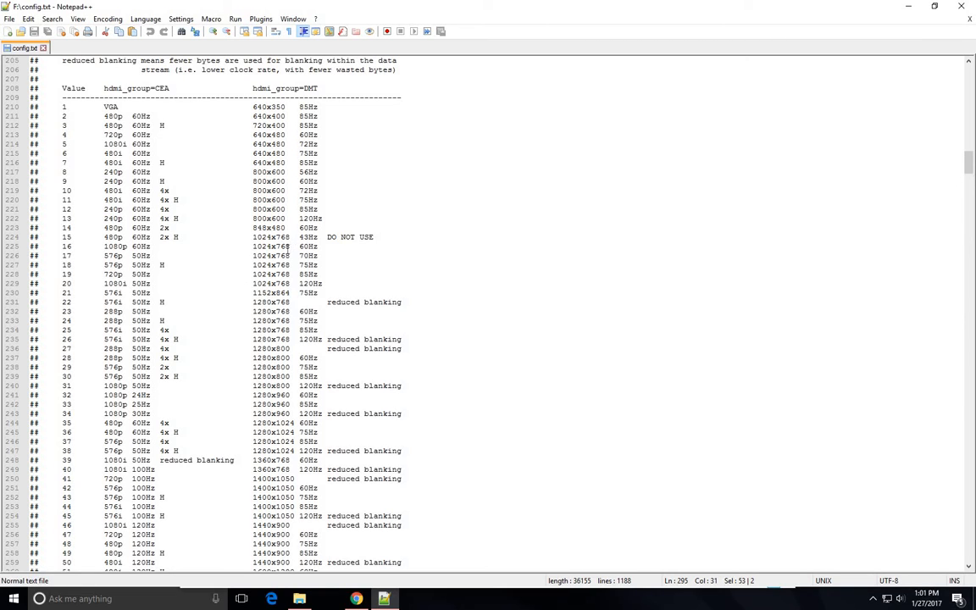
mouse_move(132, 254)
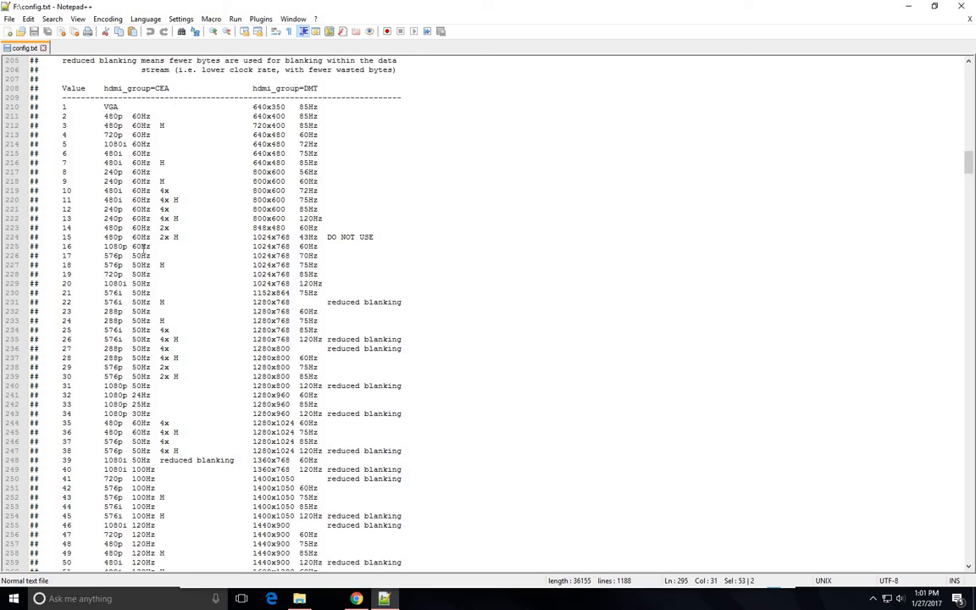
mouse_move(144, 249)
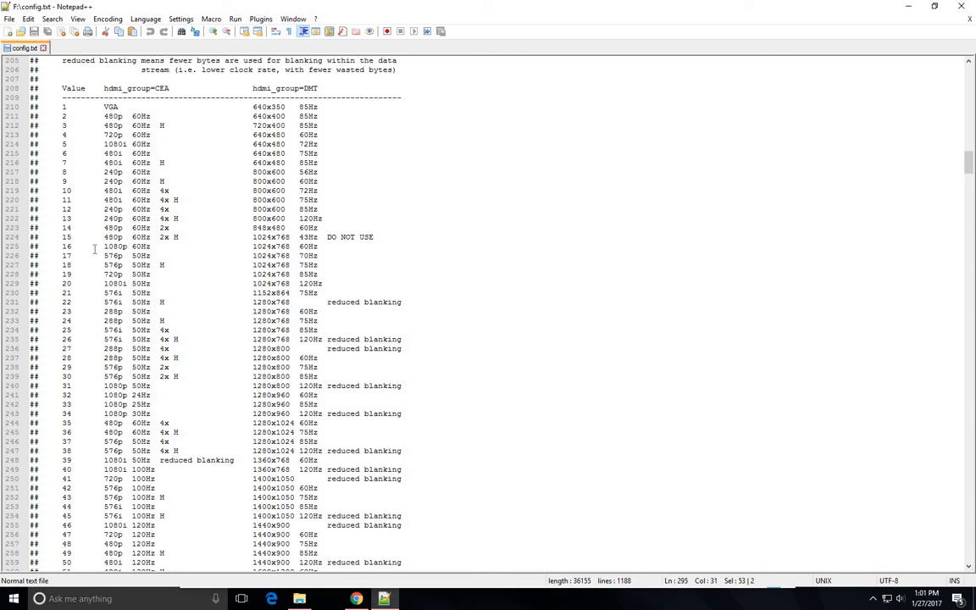
mouse_move(115, 251)
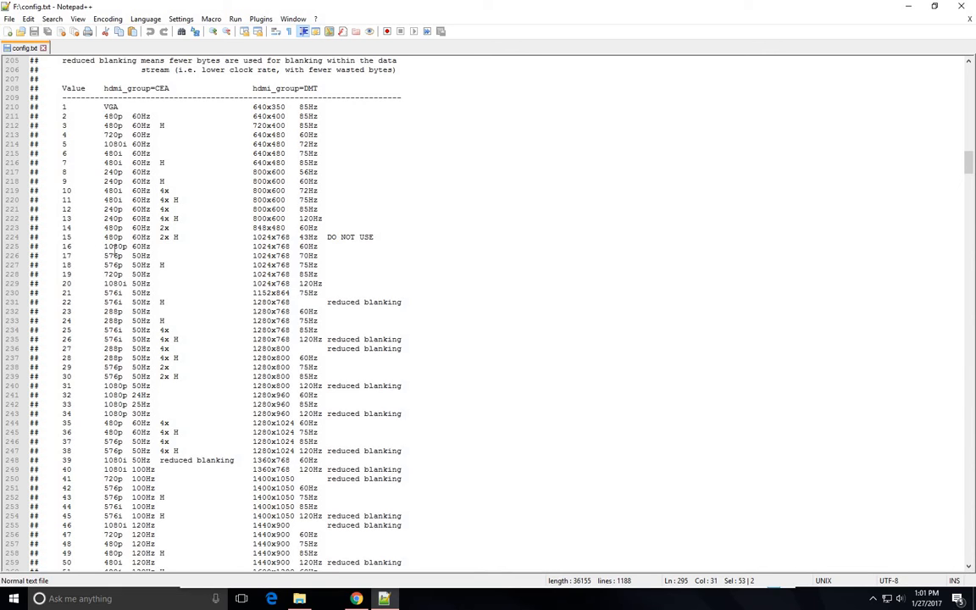
mouse_move(166, 260)
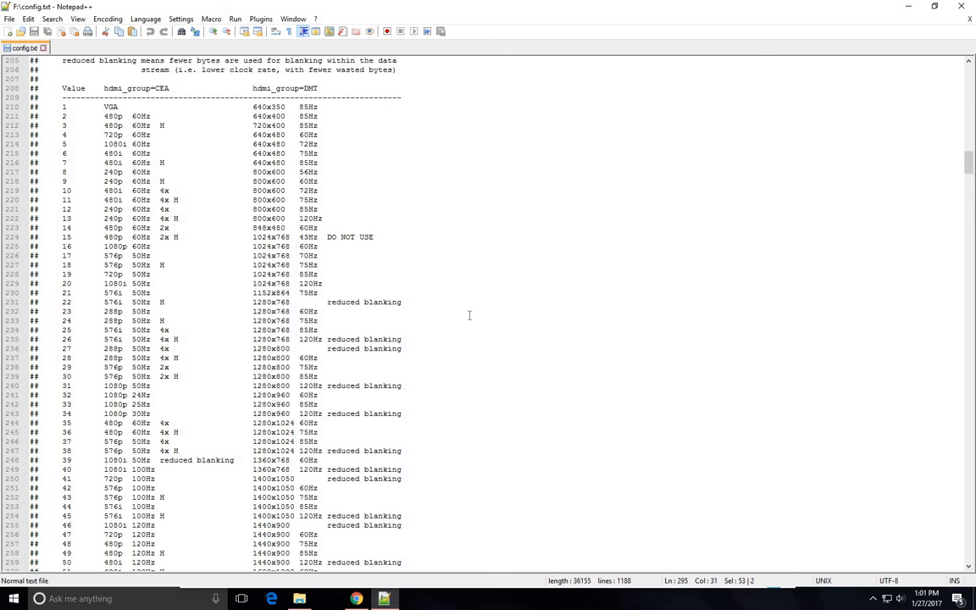
mouse_move(441, 335)
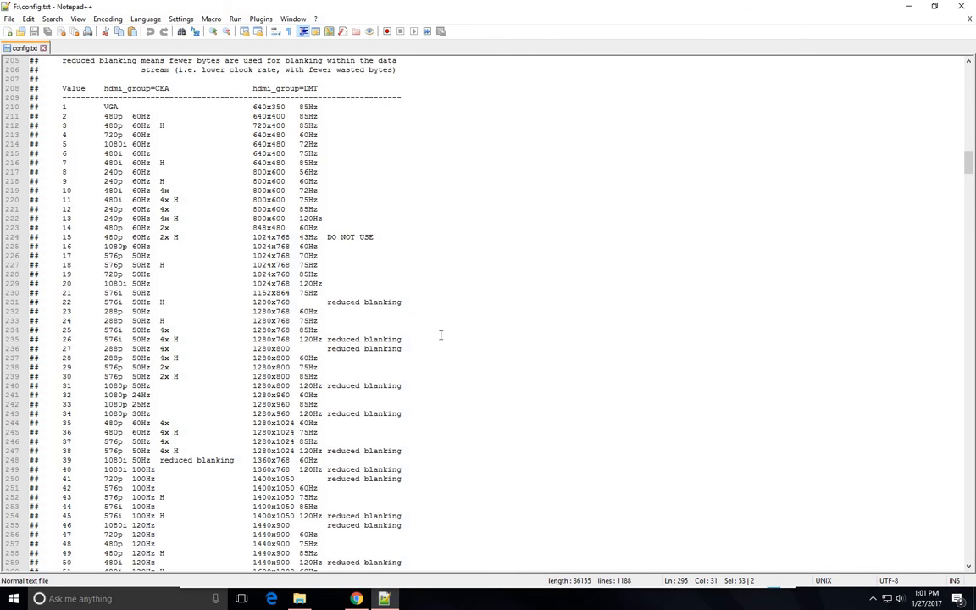
Scroll past the end of the mode table to the hdmi_mode=16 setting line
scroll(down, 3)
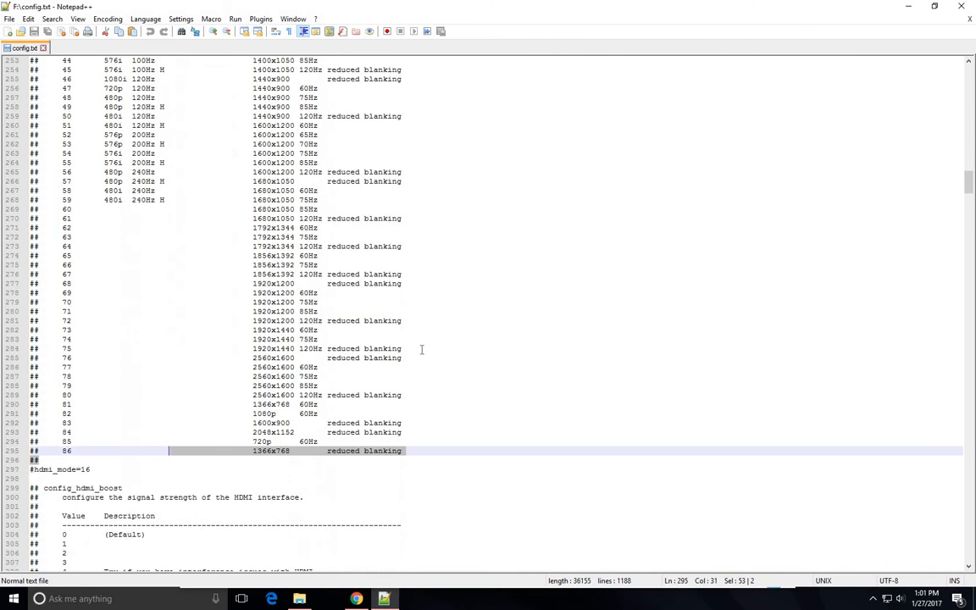
scroll(down, 3)
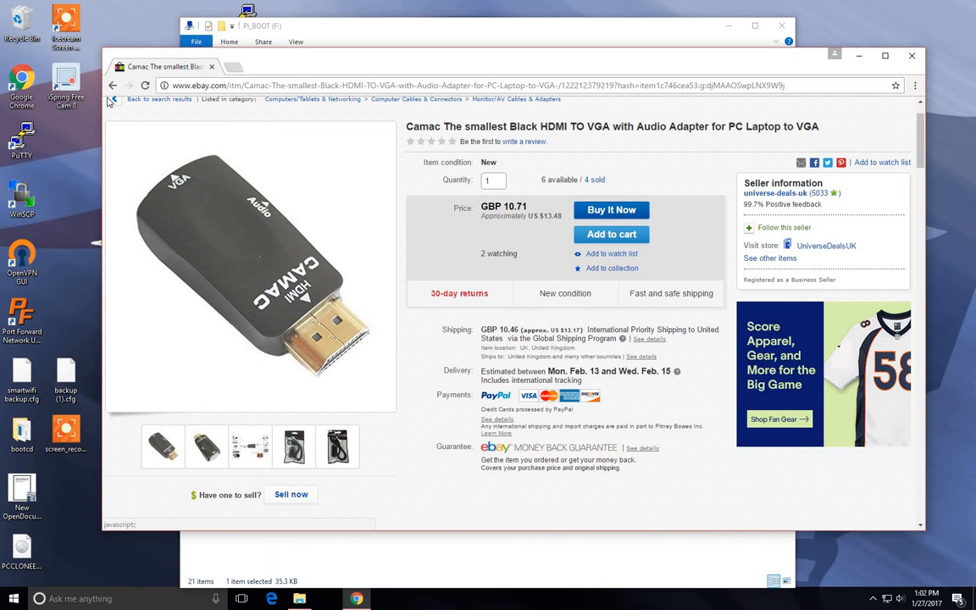
mouse_move(356, 298)
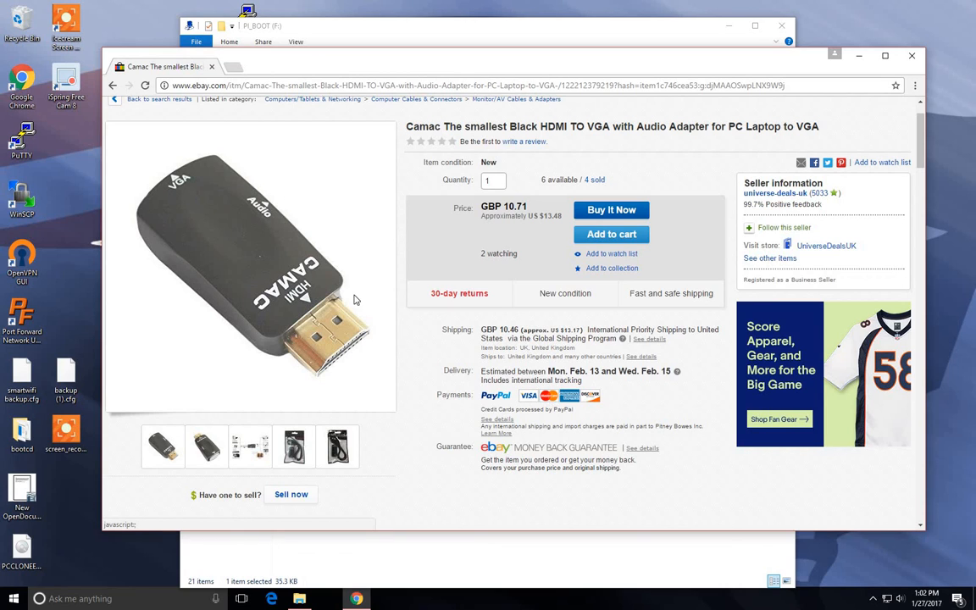
mouse_move(363, 295)
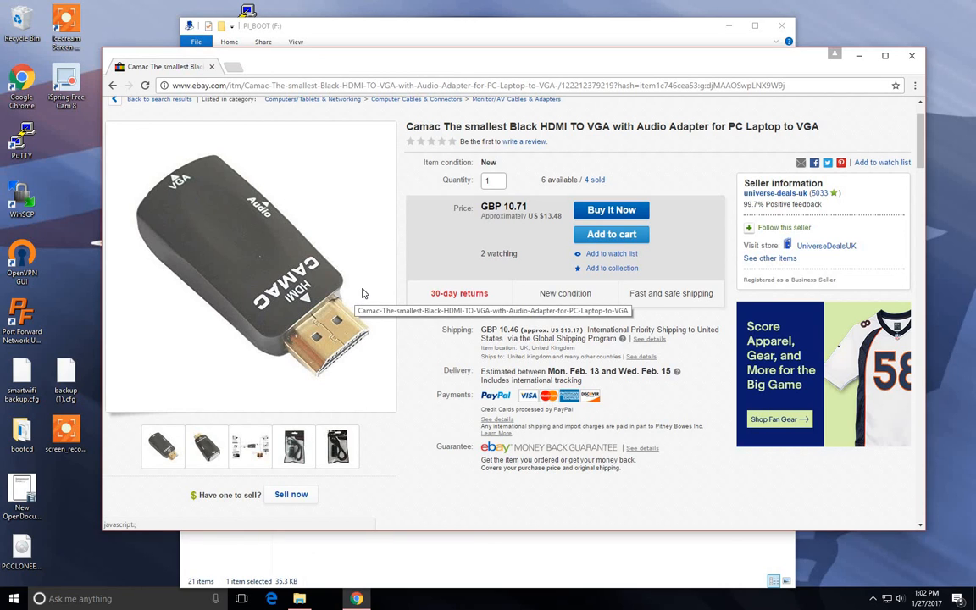
mouse_move(335, 280)
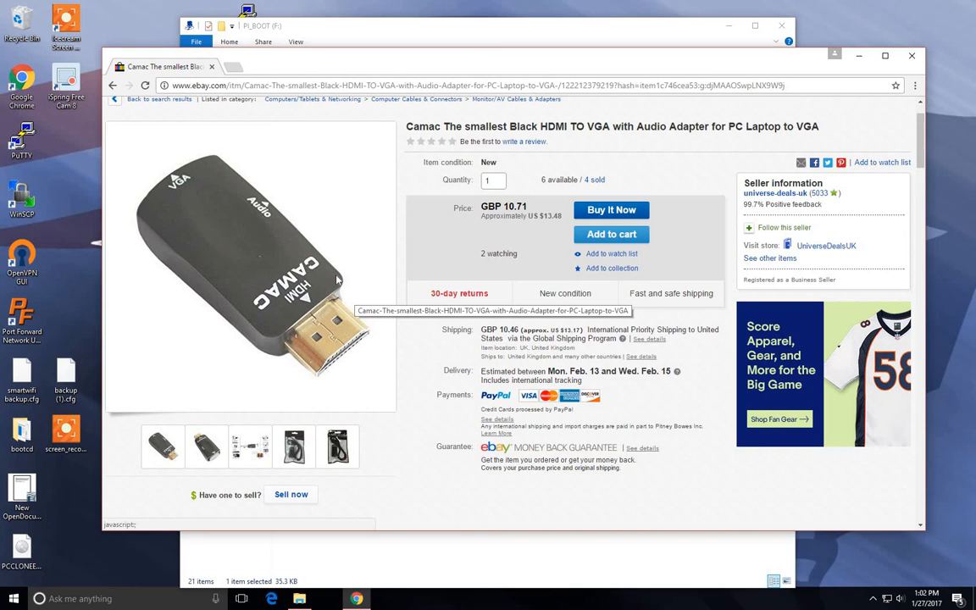
mouse_move(369, 374)
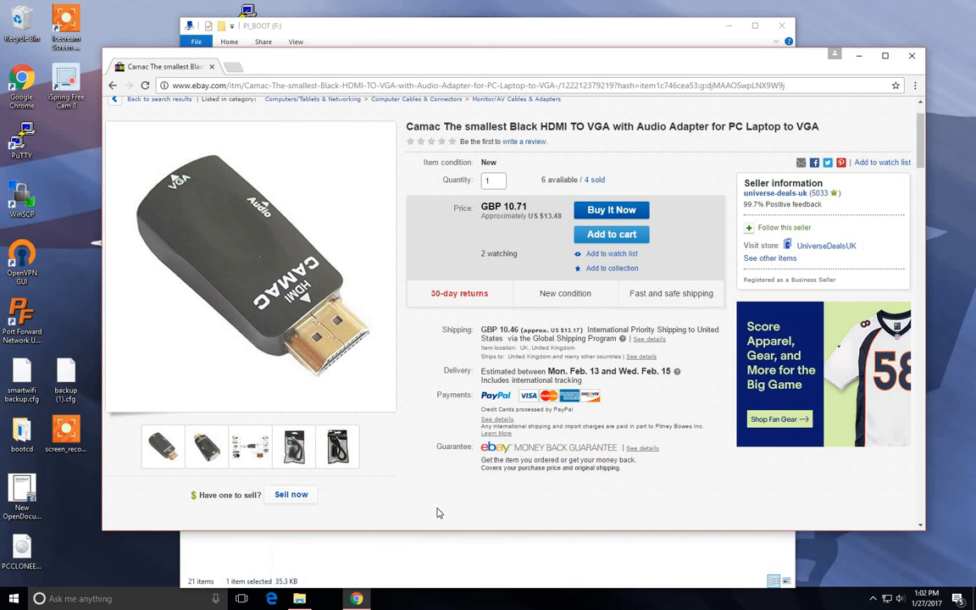
mouse_move(415, 516)
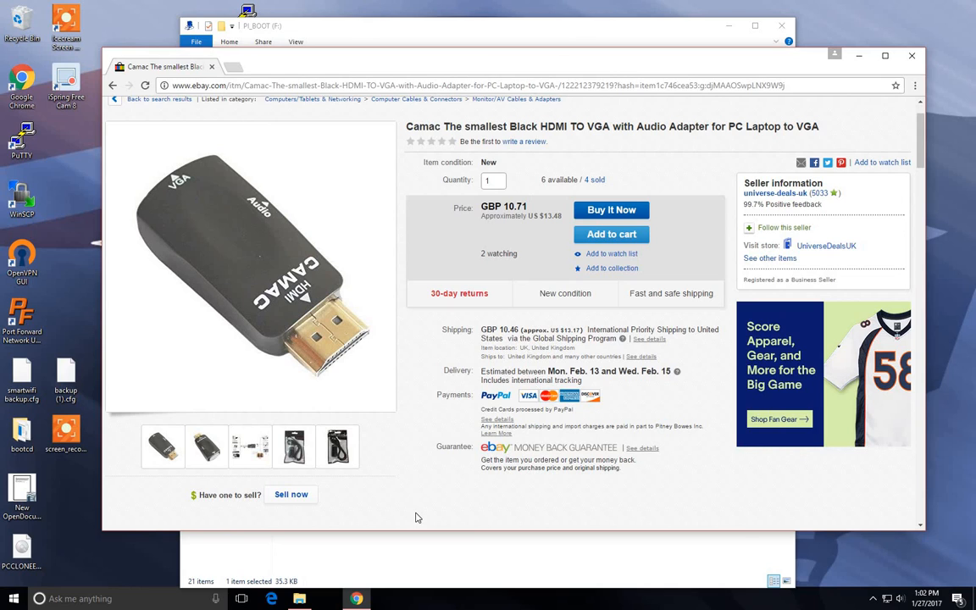
mouse_move(410, 519)
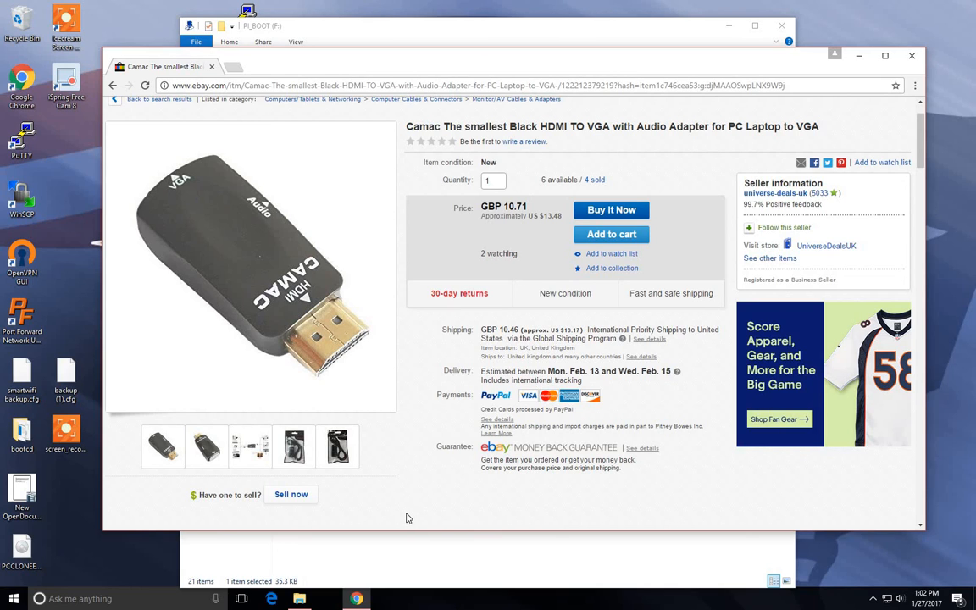
mouse_move(430, 485)
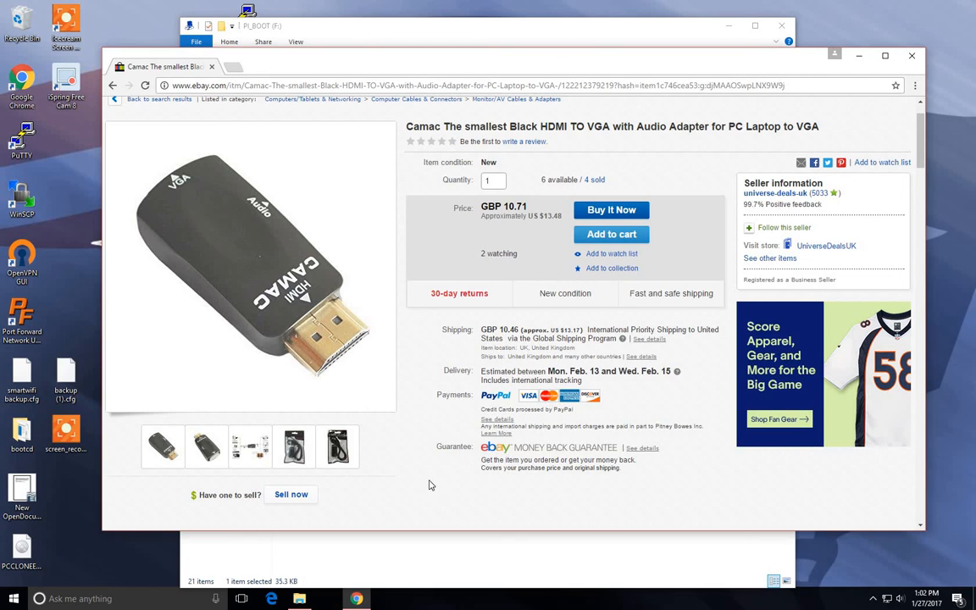